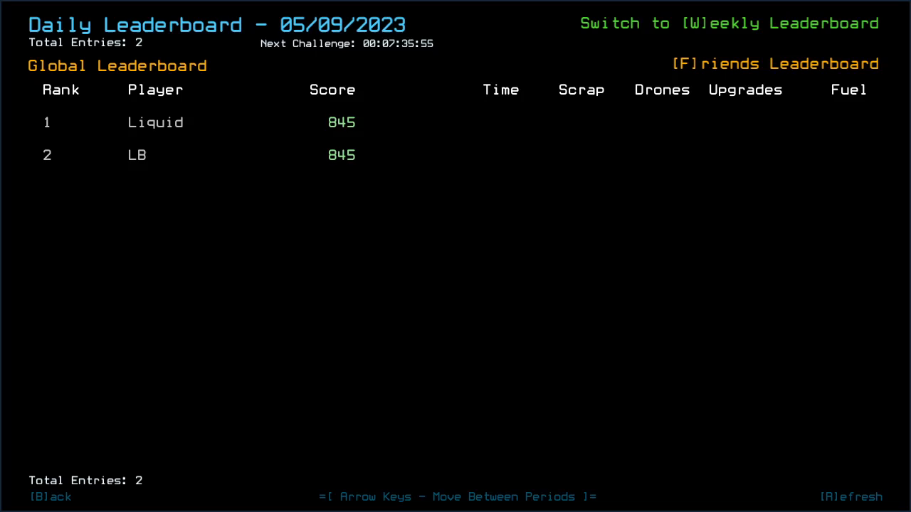
- Leave the daily leaderboard and begin the challenge salvage docked at room r2
{"action": "key", "text": "Left"}
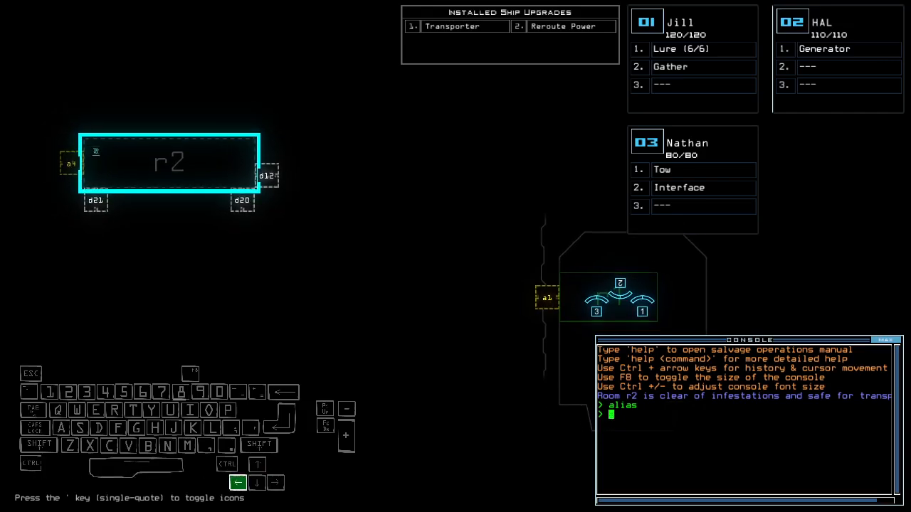
- Run 'status' on the derelict and swap upgrades so drone 3 carries Gather, Interface and Lure
{"action": "type", "text": "status"}
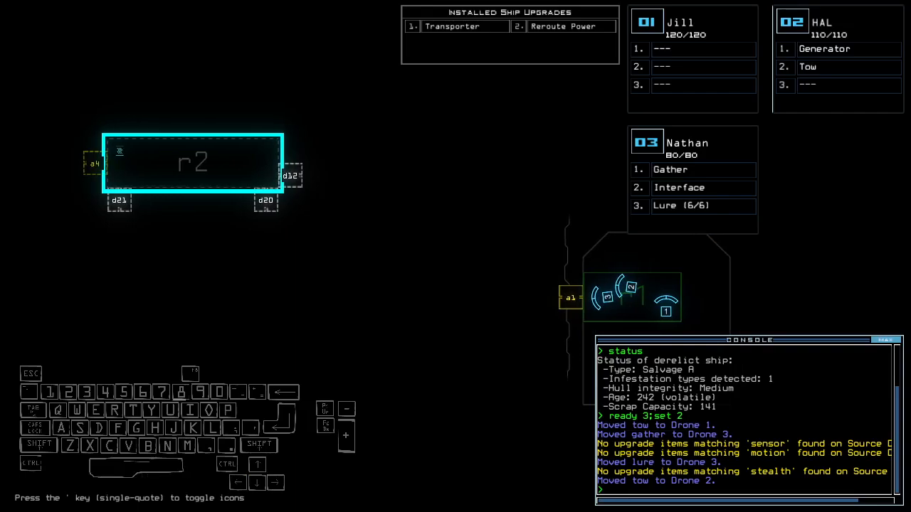
{"action": "type", "text": "lo"}
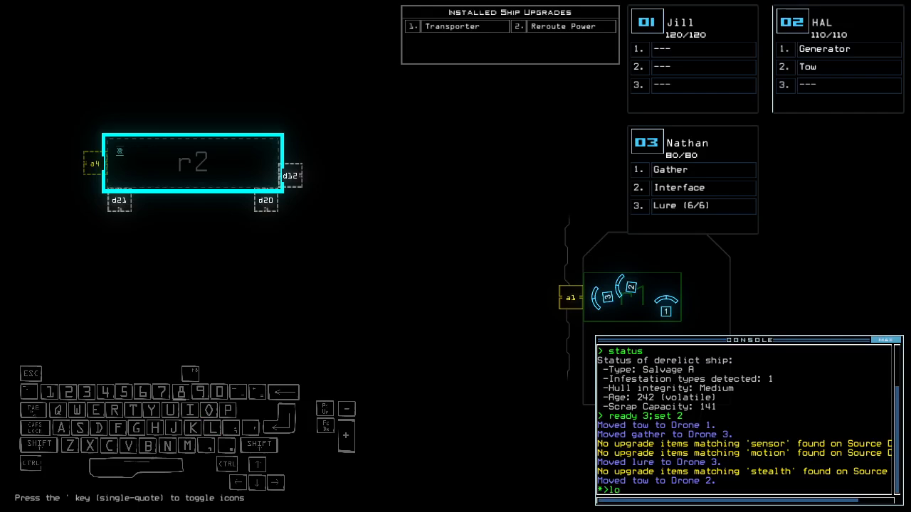
{"action": "type", "text": ";t"}
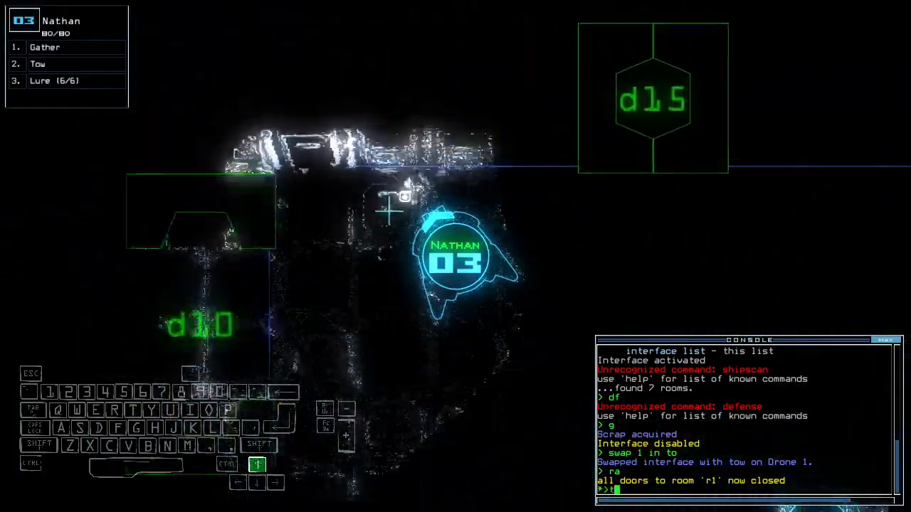
- Drive drone 3 through the derelict with tow, gathering scrap, fuel and a jump cell before reaching r8
{"action": "type", "text": "tow"}
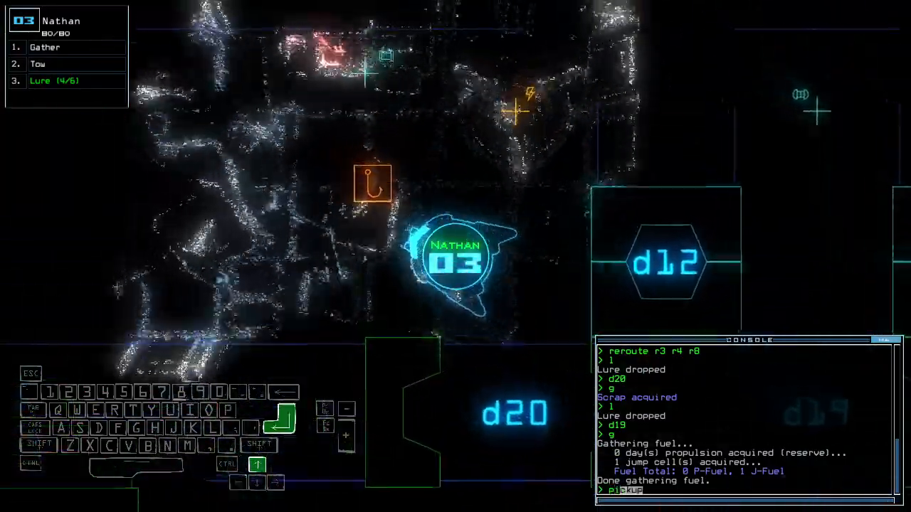
{"action": "key", "text": "Return"}
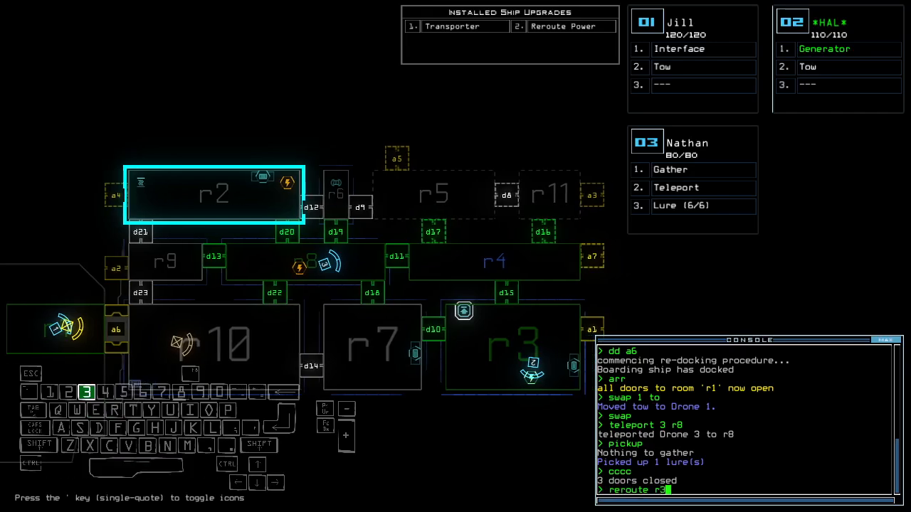
- Gather scrap and a lure via r11 and r6, seal the doors and transport all drones back to r1
{"action": "type", "text": "+"}
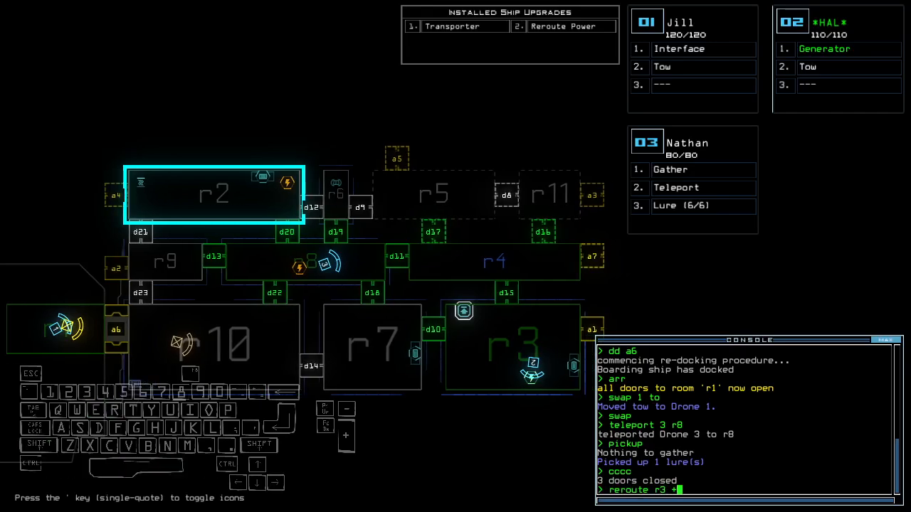
{"action": "key", "text": "Enter"}
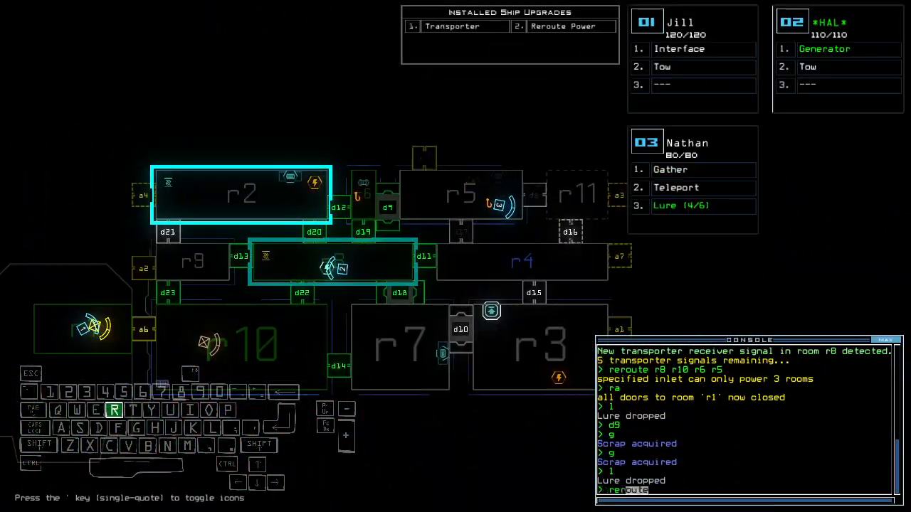
{"action": "key", "text": "enter"}
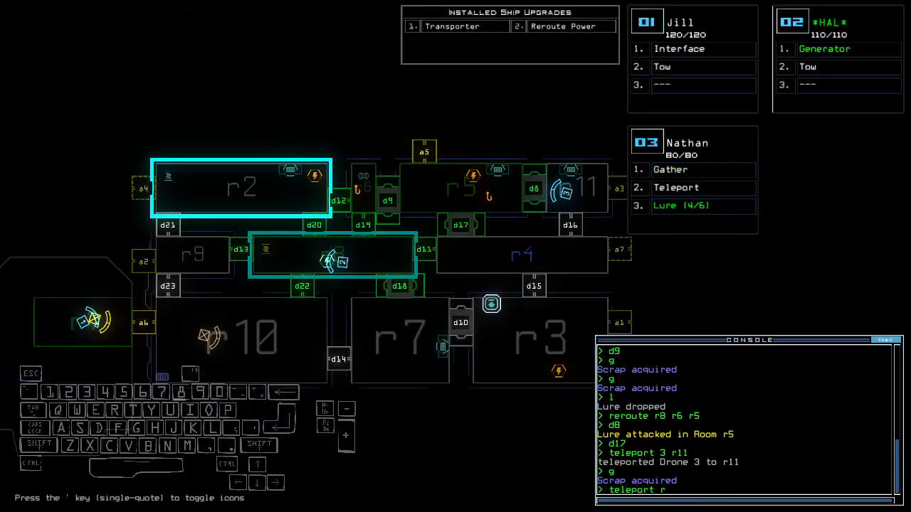
{"action": "type", "text": "4"}
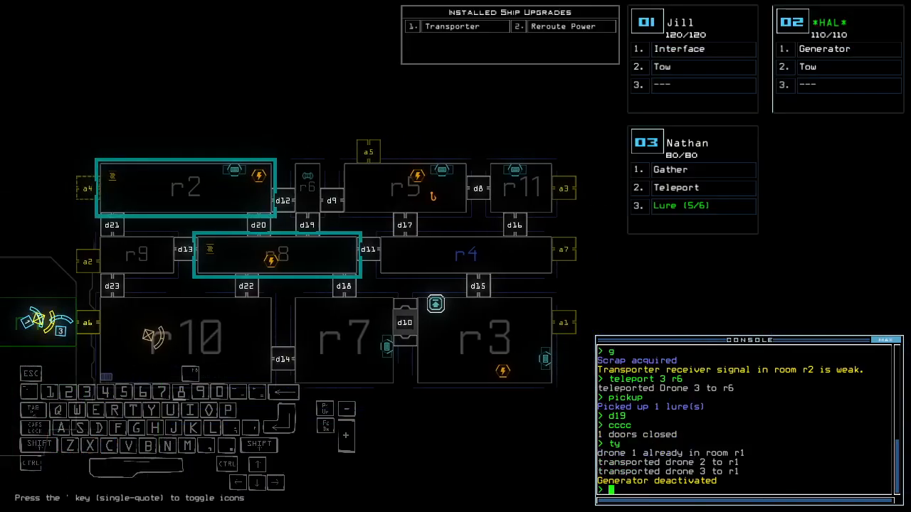
- Show the elapsed mission time with 'te' and track the transporter signal moving to r9
{"action": "type", "text": "te"}
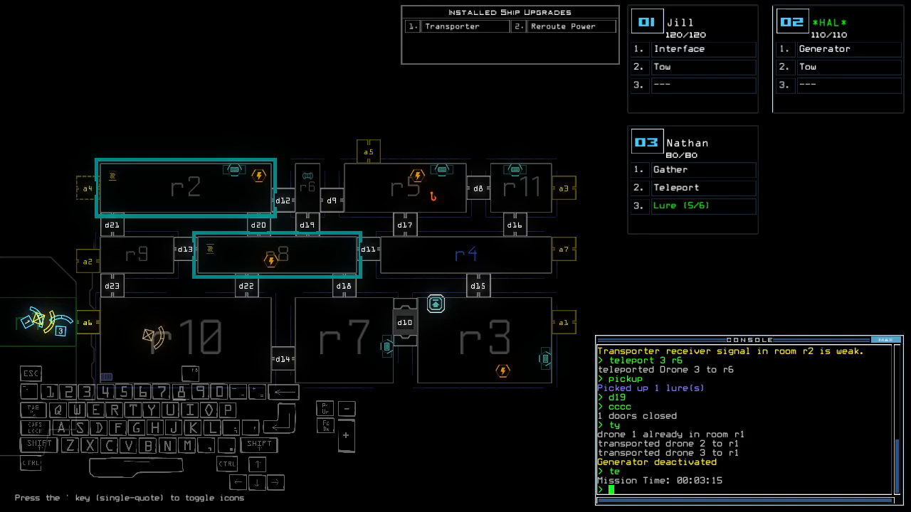
{"action": "type", "text": "ou"}
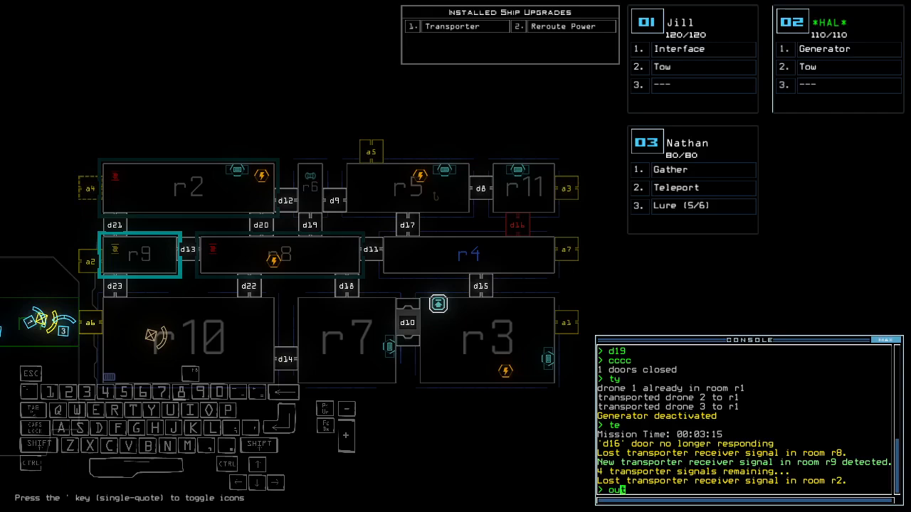
{"action": "mouse_move", "coordinate": [99, 300]}
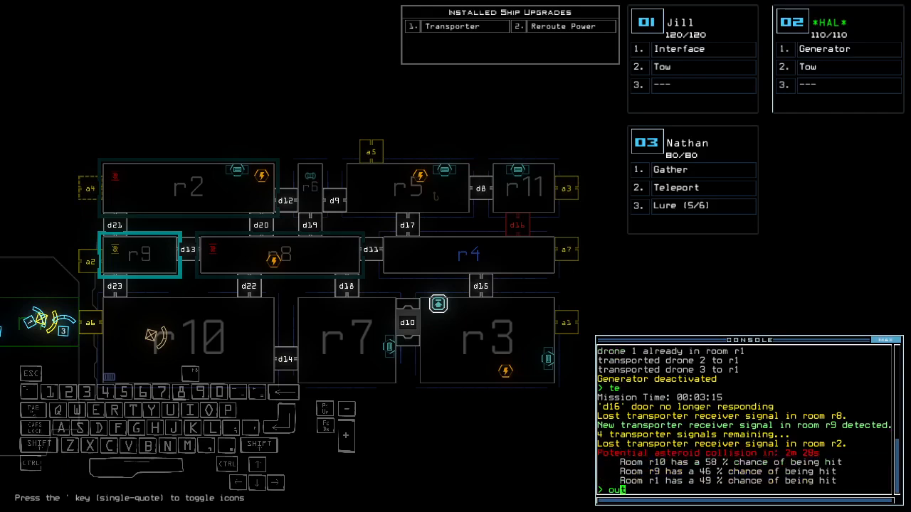
{"action": "mouse_move", "coordinate": [33, 386]}
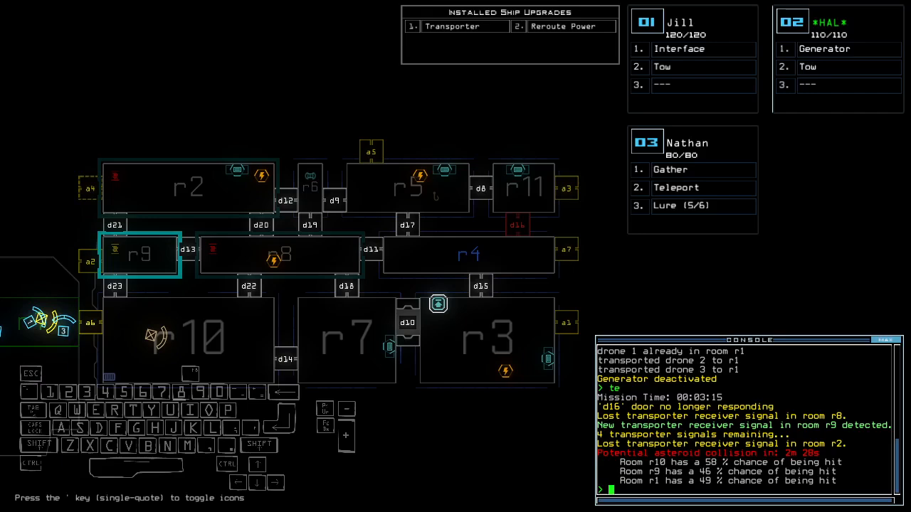
{"action": "type", "text": "dd a1"}
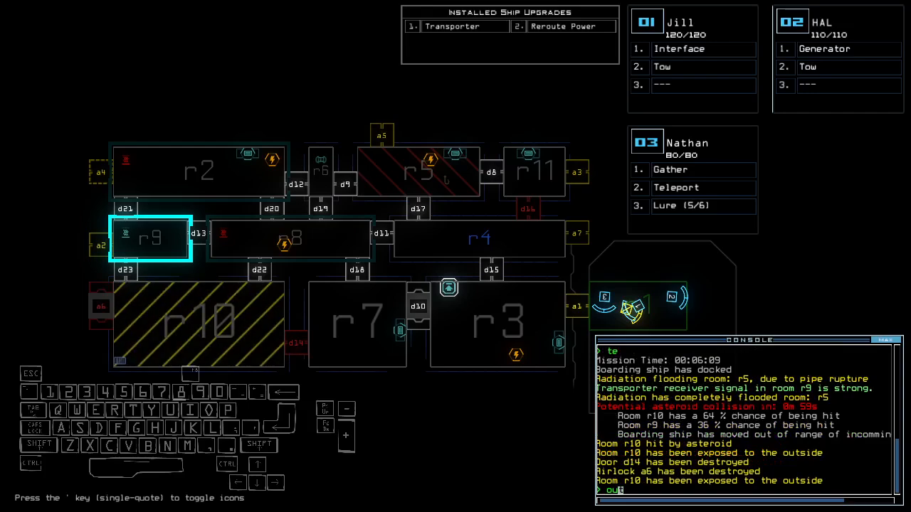
{"action": "mouse_move", "coordinate": [32, 373]}
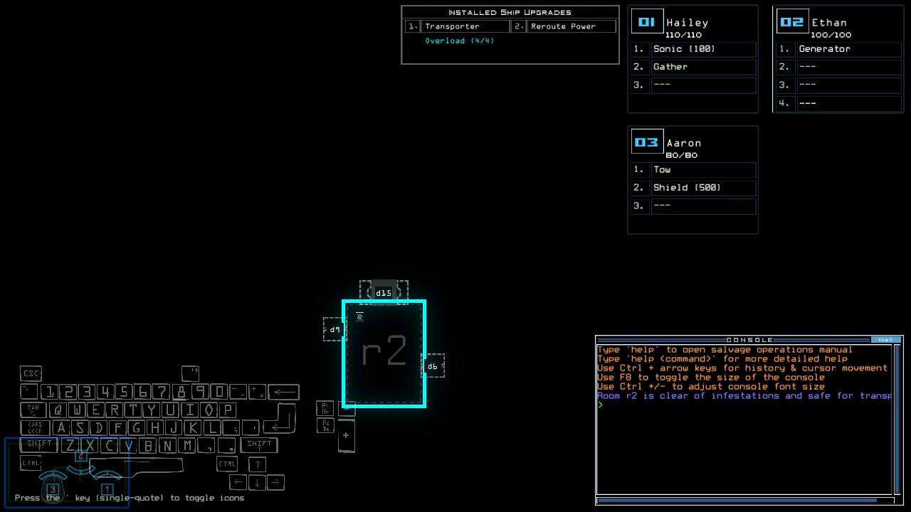
- Check status with drone 3's shield on and transport drones 2 and 3 into room r2
{"action": "key", "text": "2"}
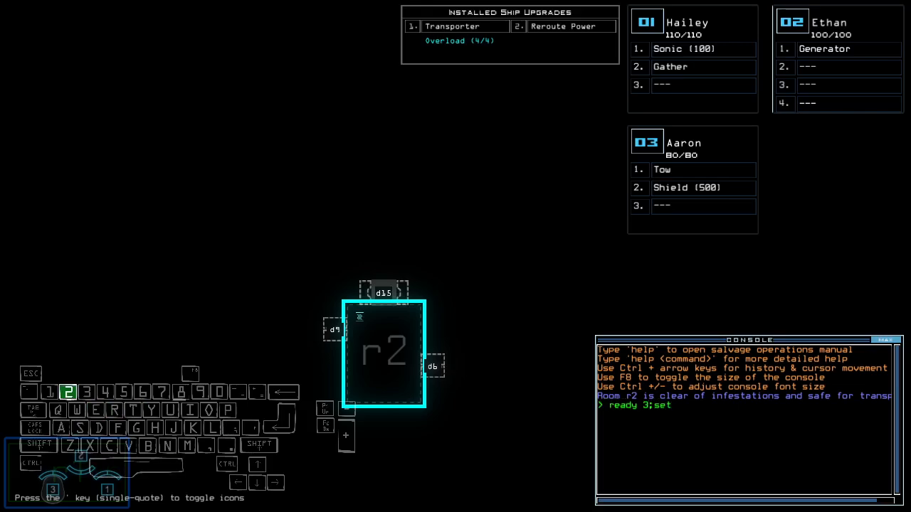
{"action": "type", "text": "status"}
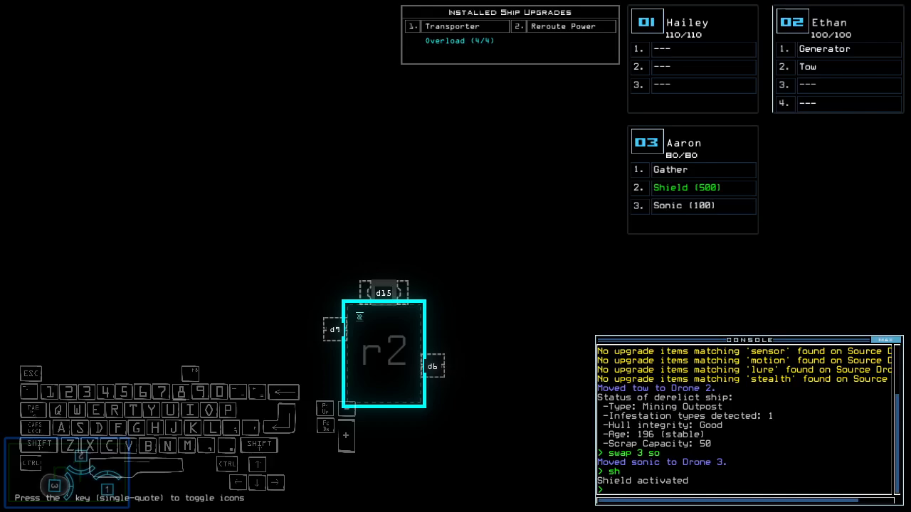
{"action": "type", "text": "transport 2 3 r2"}
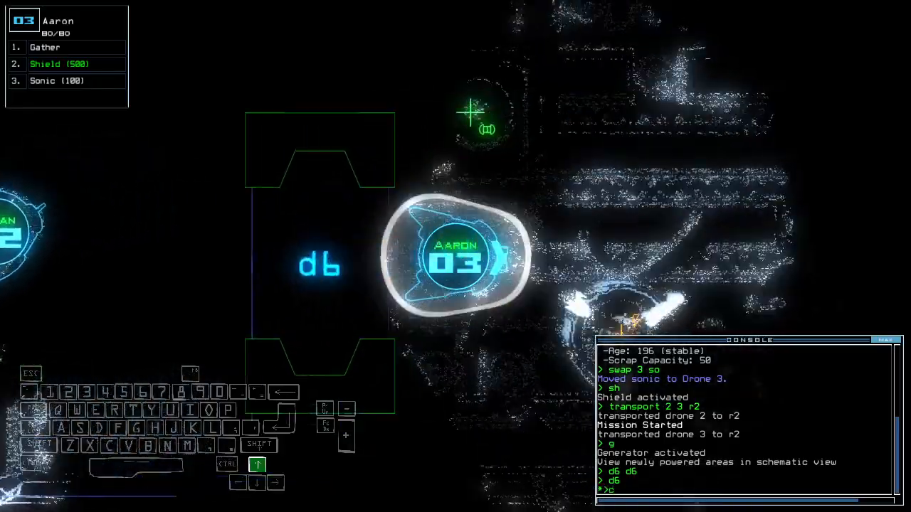
- Activate the generator, open d6 and d15 and gather scrap plus 2 P-Fuel and 2 J-Fuel
{"action": "type", "text": "cccc"}
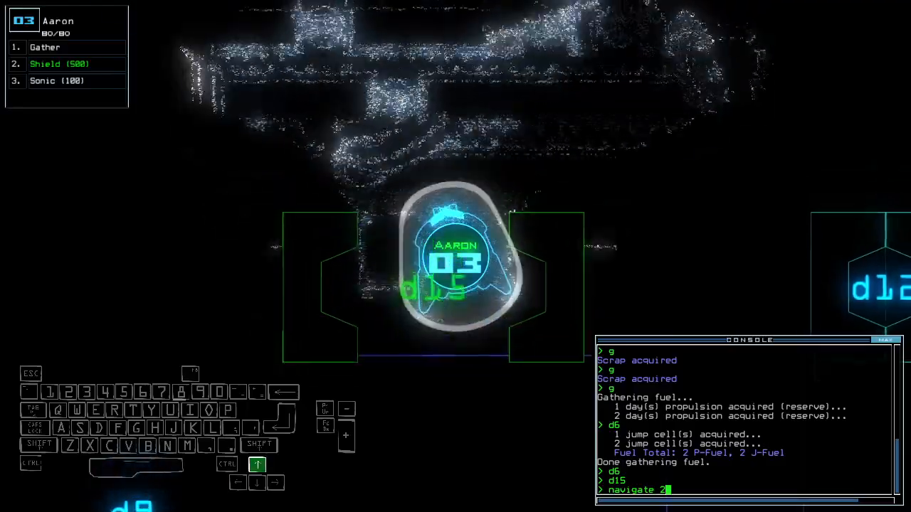
- Send Ethan to Aaron's room r5, reactivate the generator and open doors d5, d10 and d13
{"action": "key", "text": "Enter"}
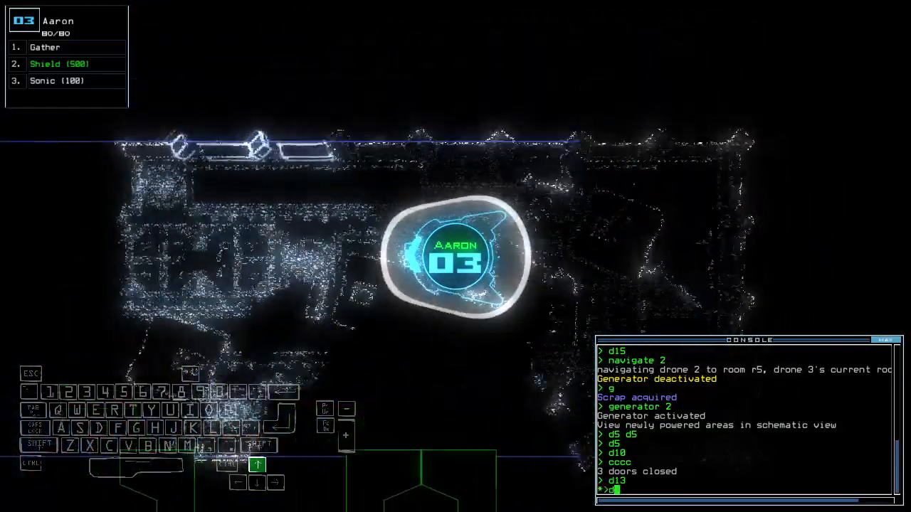
- Gather the last scrap via d7, leave the derelict and accept the 770 score to show the Modded Daily leaderboard
{"action": "type", "text": "d7"}
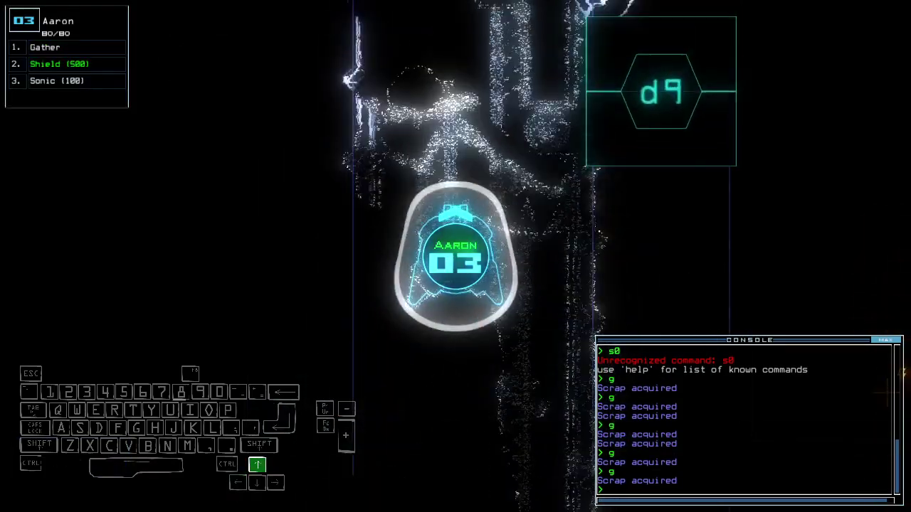
{"action": "type", "text": "cccc"}
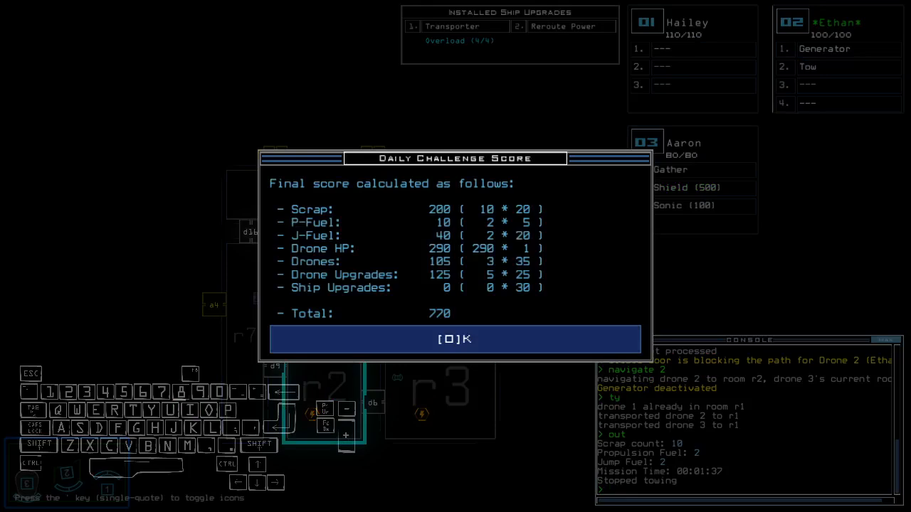
{"action": "left_click", "coordinate": [452, 338]}
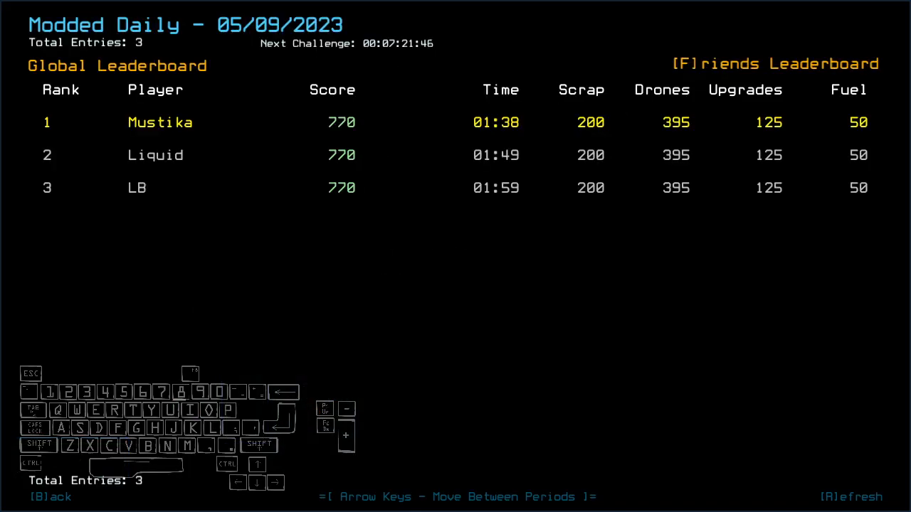